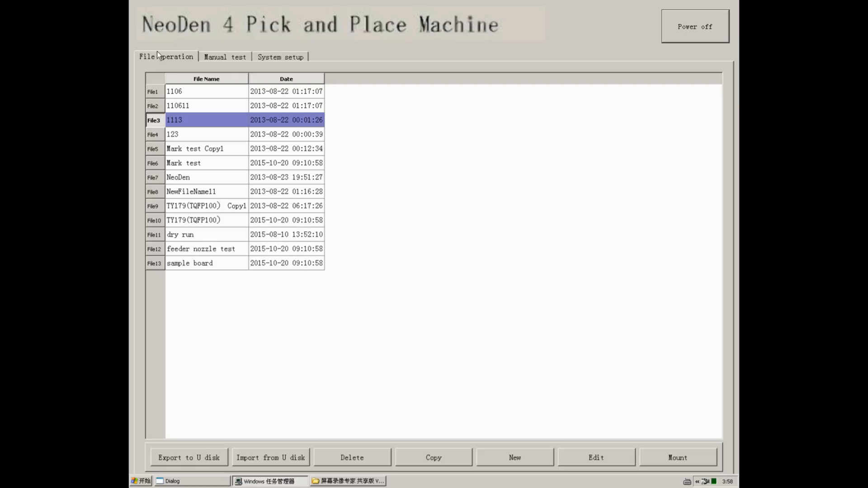
# Go through Manual test to System setup and show the Feeder configuration coordinate table
pyautogui.click(224, 57)
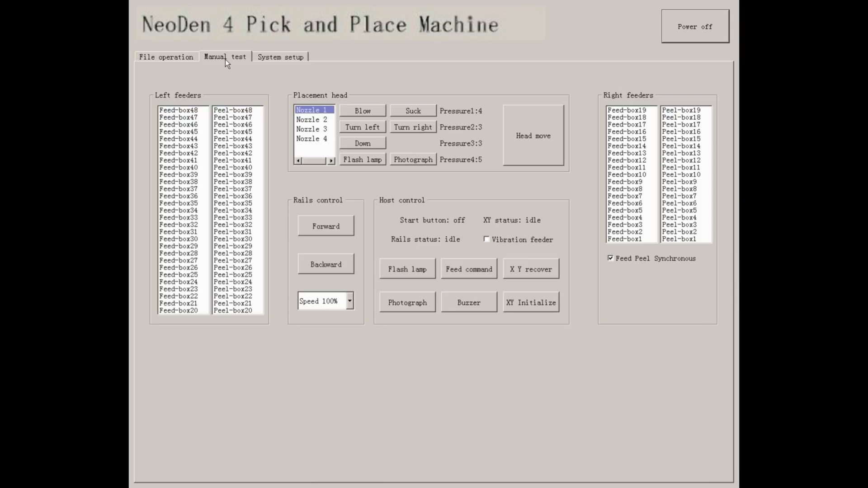
pyautogui.click(281, 56)
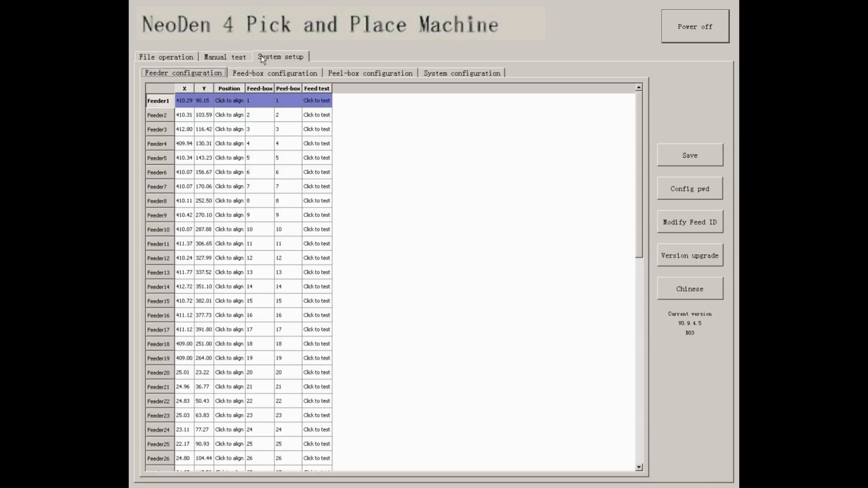
# Return to the File operation list of thirteen saved jobs, with file 1113 highlighted
pyautogui.click(166, 56)
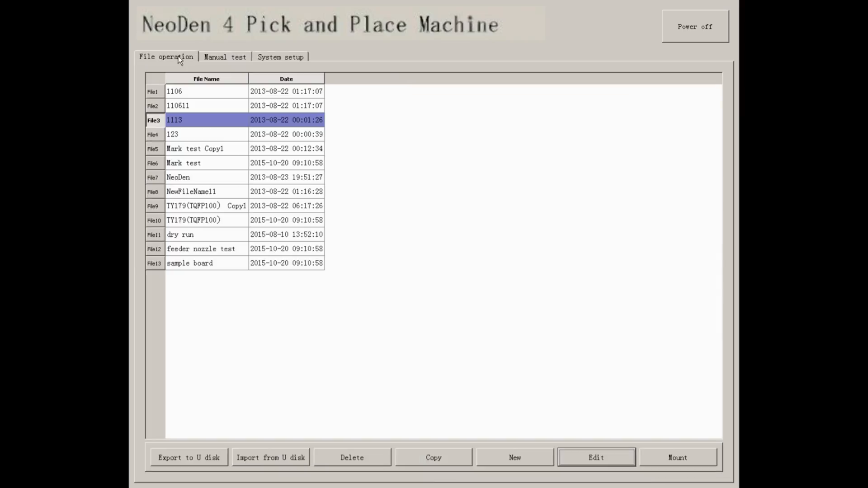
pyautogui.moveTo(204, 74)
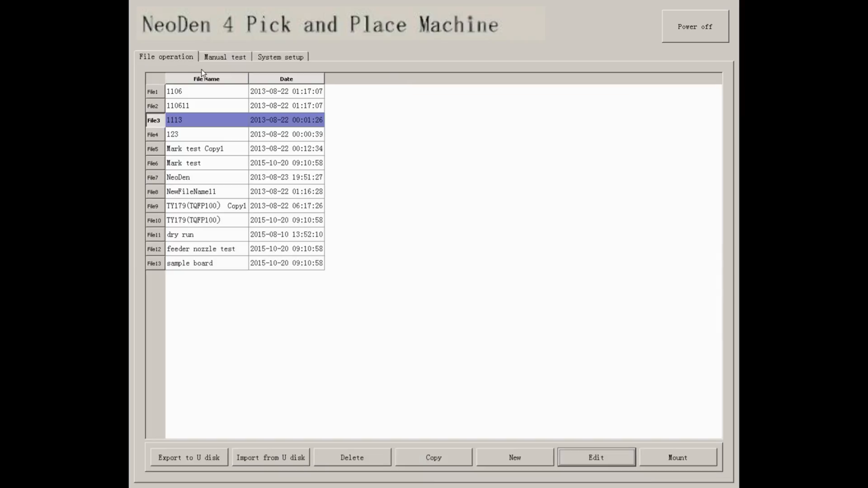
pyautogui.moveTo(206, 103)
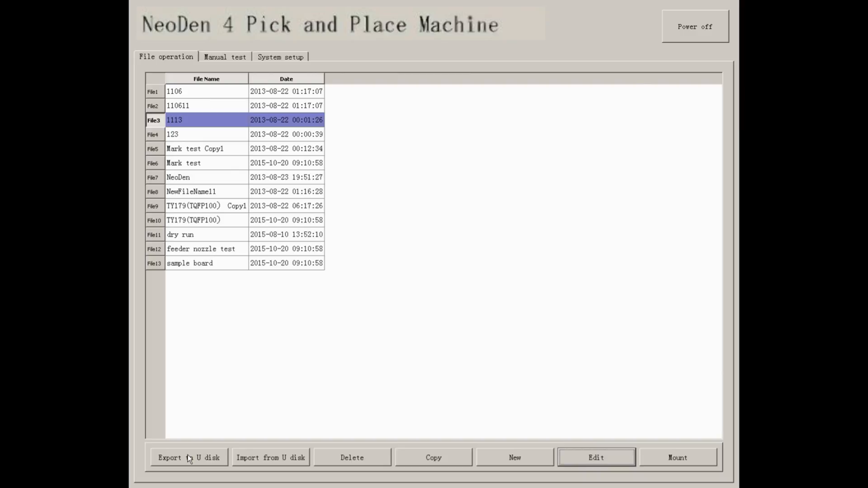
pyautogui.click(189, 457)
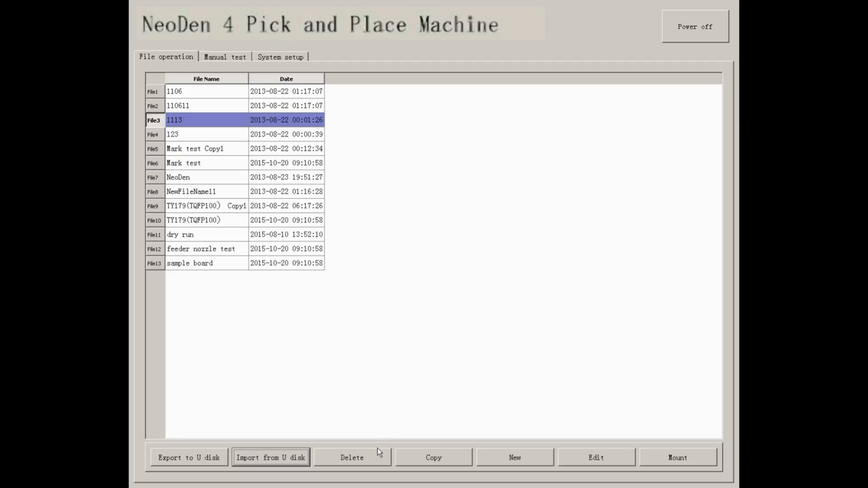
pyautogui.moveTo(462, 461)
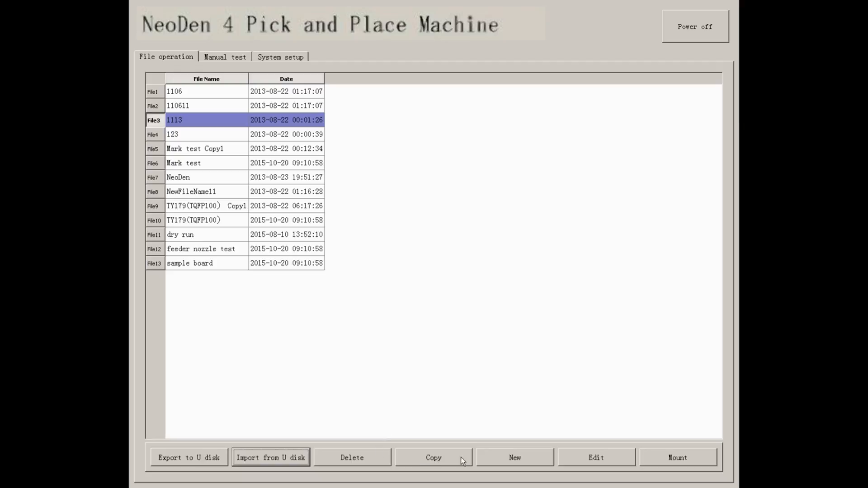
pyautogui.moveTo(612, 469)
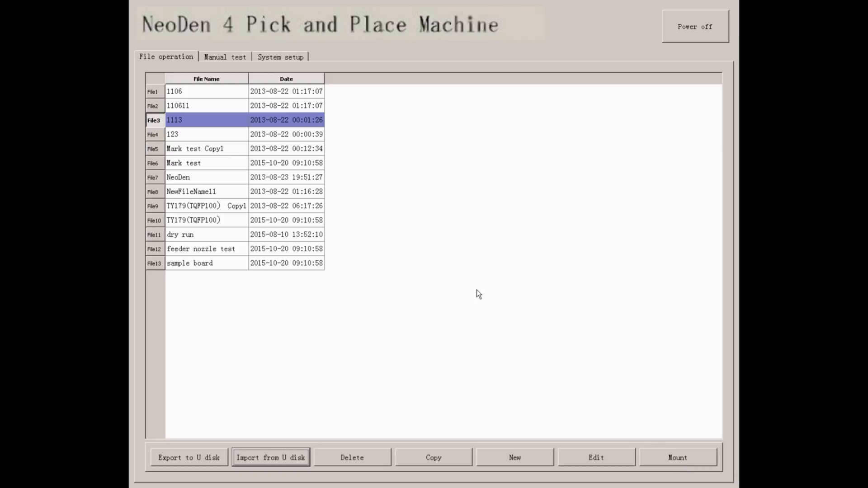
# Test nozzle 2's blow, left and right turns and lowering, then flash the lamp and photograph
pyautogui.click(225, 57)
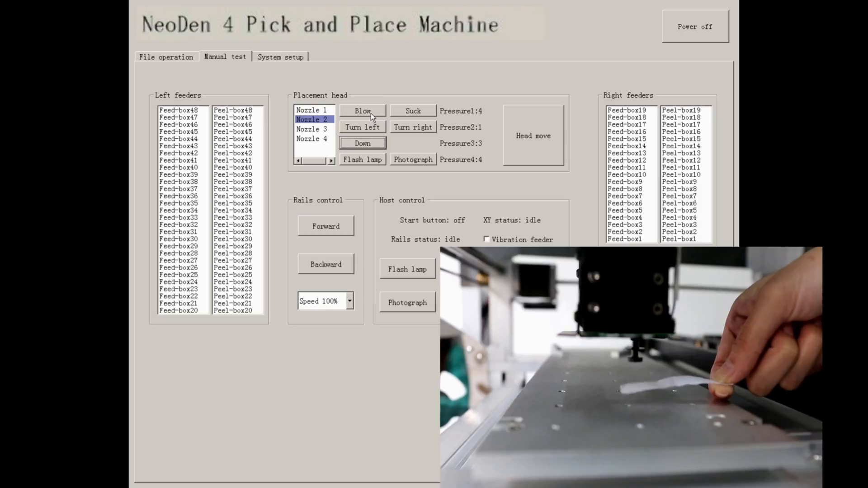
pyautogui.click(362, 111)
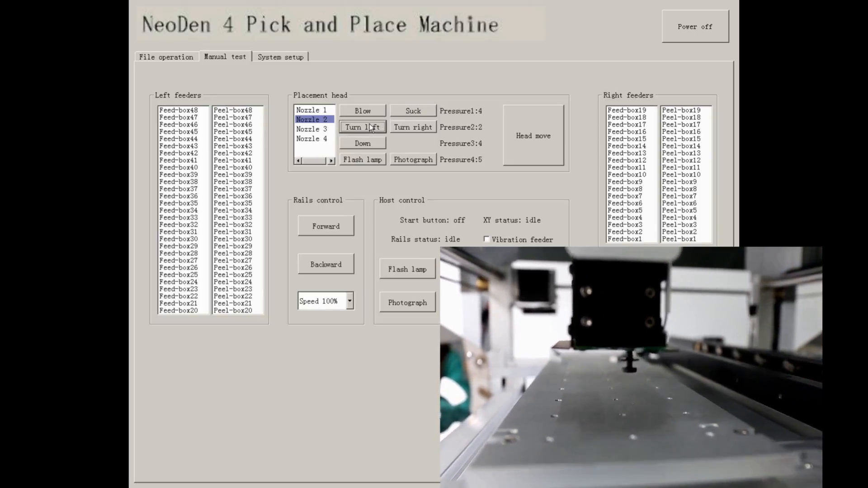
pyautogui.click(362, 127)
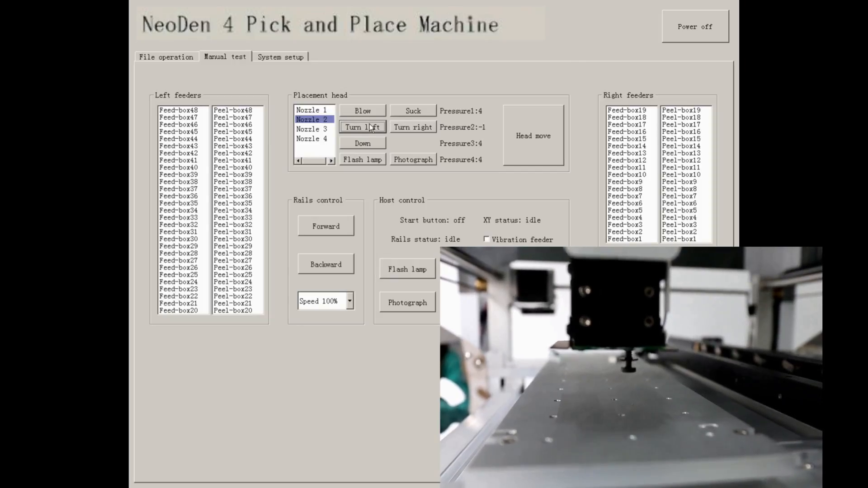
pyautogui.click(412, 127)
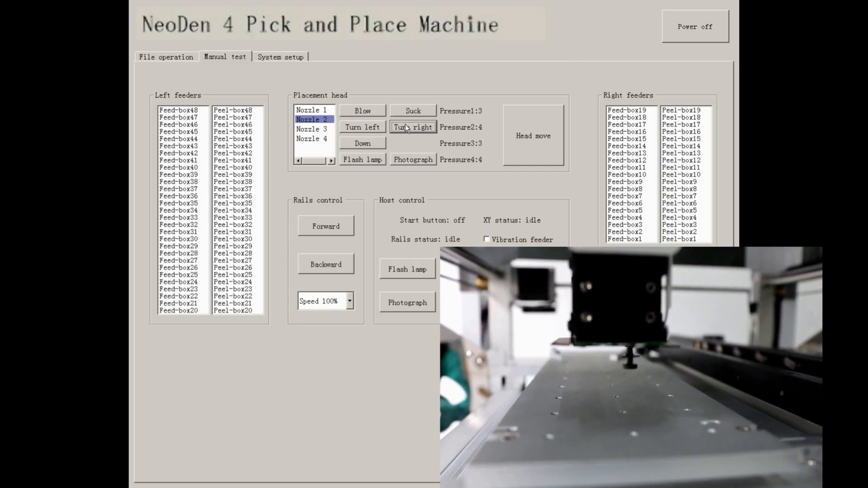
pyautogui.click(362, 144)
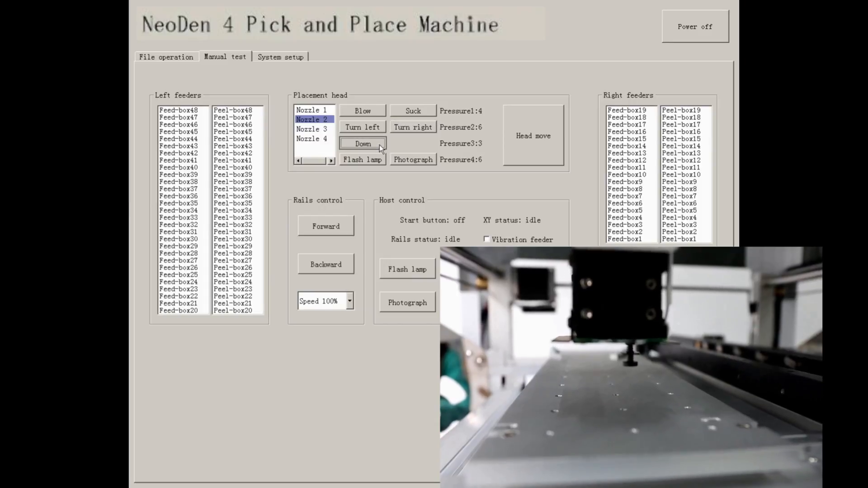
pyautogui.click(362, 144)
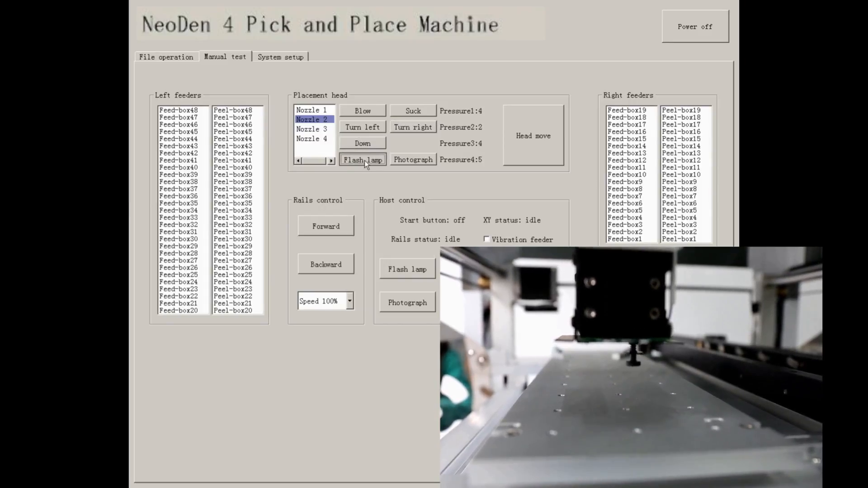
pyautogui.click(363, 159)
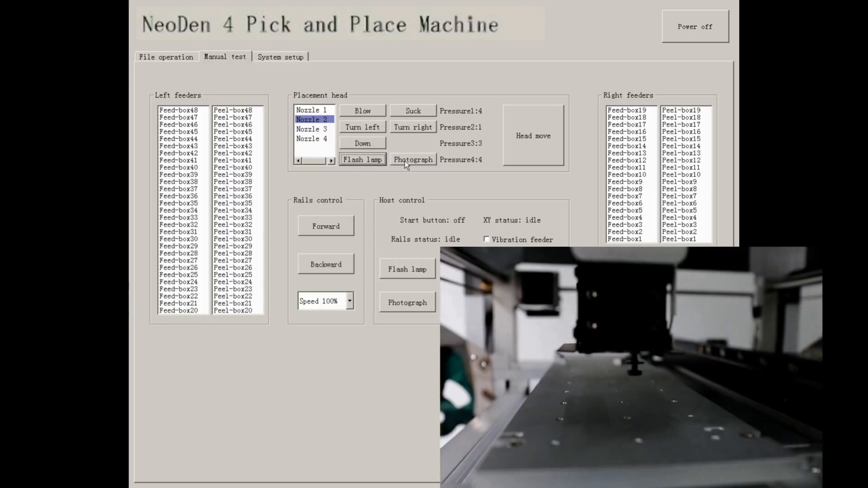
pyautogui.click(413, 160)
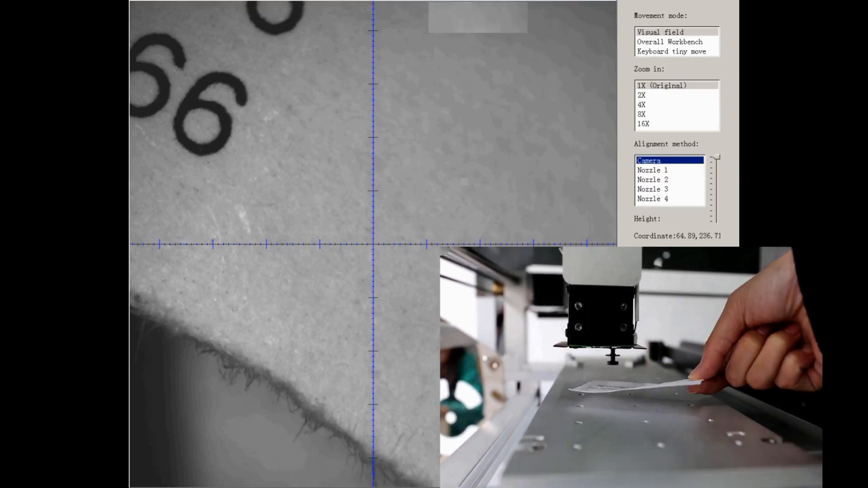
# Close the live camera view to get back to the Manual test panel
pyautogui.click(225, 57)
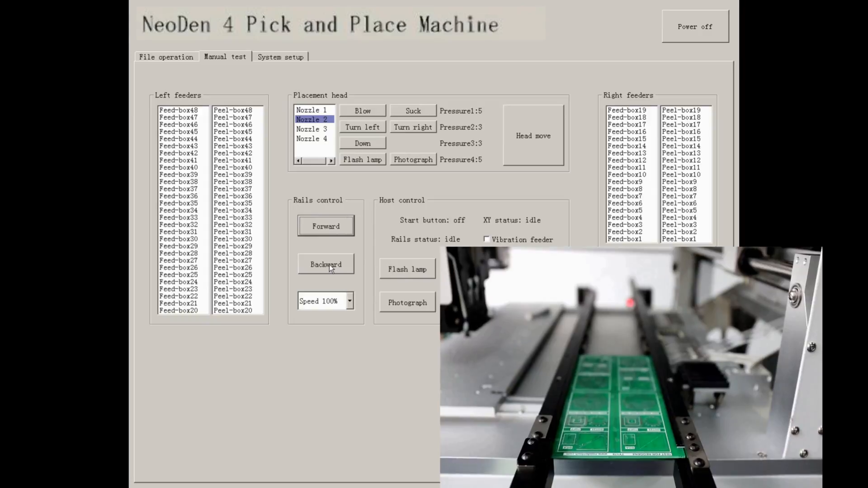
# Run the board backward and forward on the rails, then flash the host lamp and photograph
pyautogui.click(326, 264)
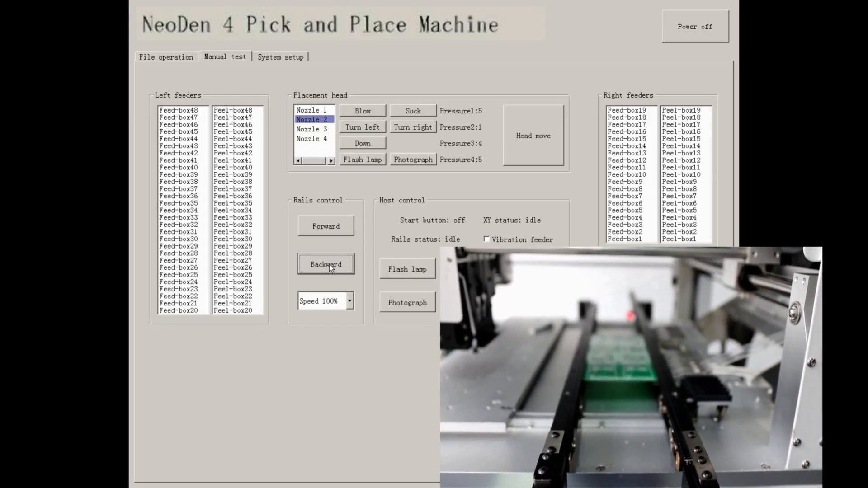
pyautogui.click(349, 301)
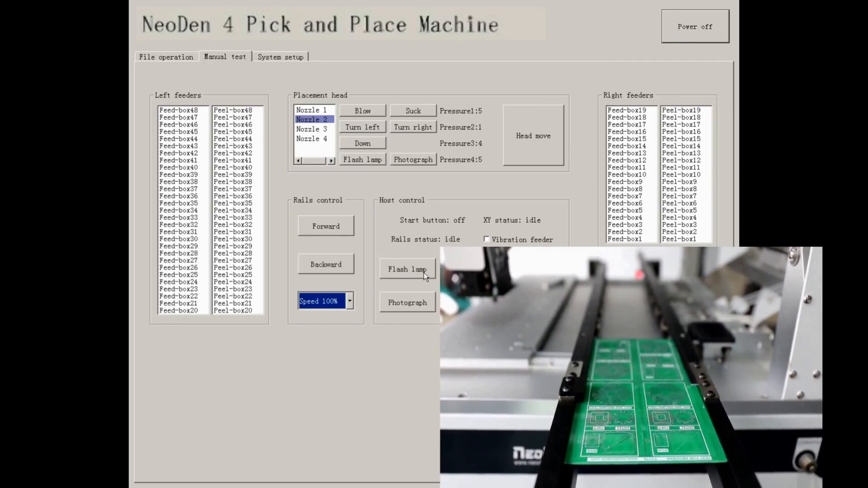
pyautogui.click(407, 270)
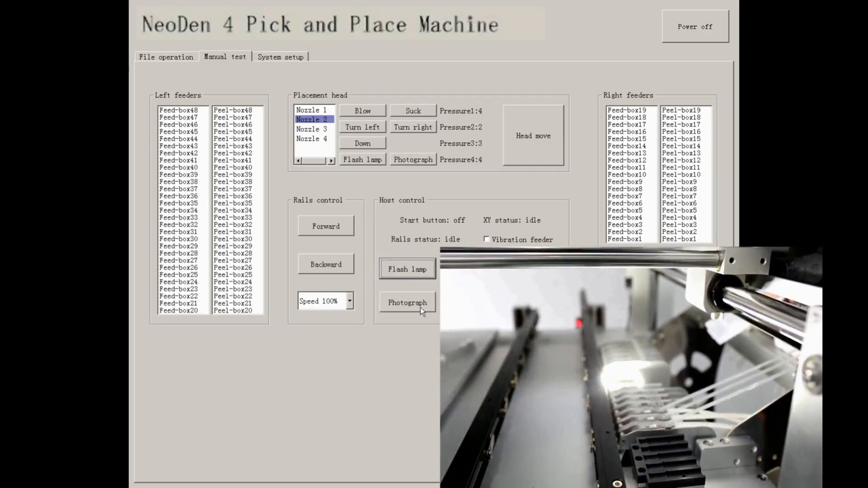
pyautogui.click(407, 303)
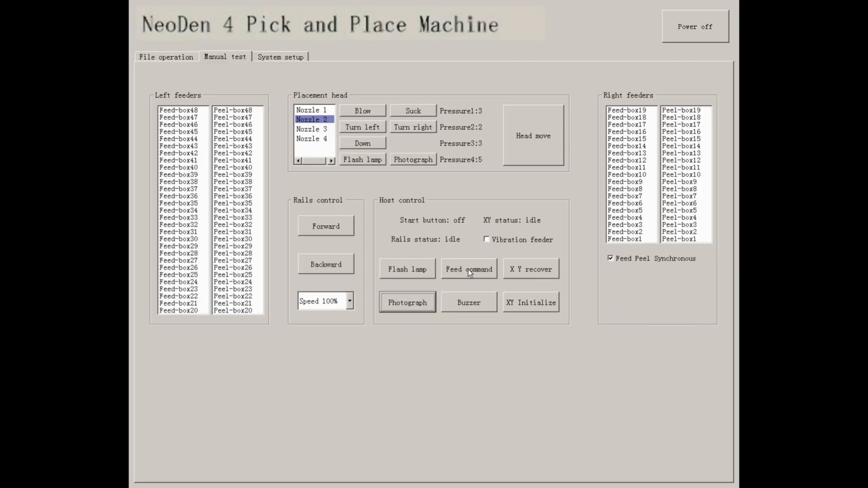
pyautogui.click(468, 269)
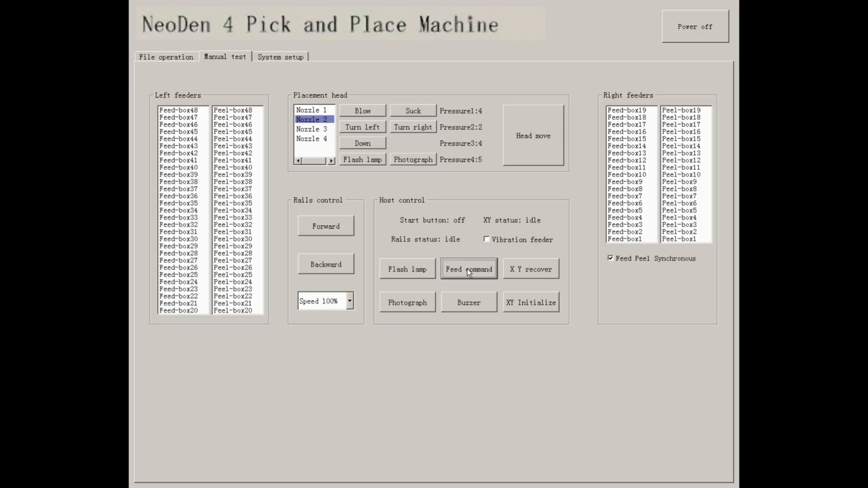
pyautogui.click(468, 303)
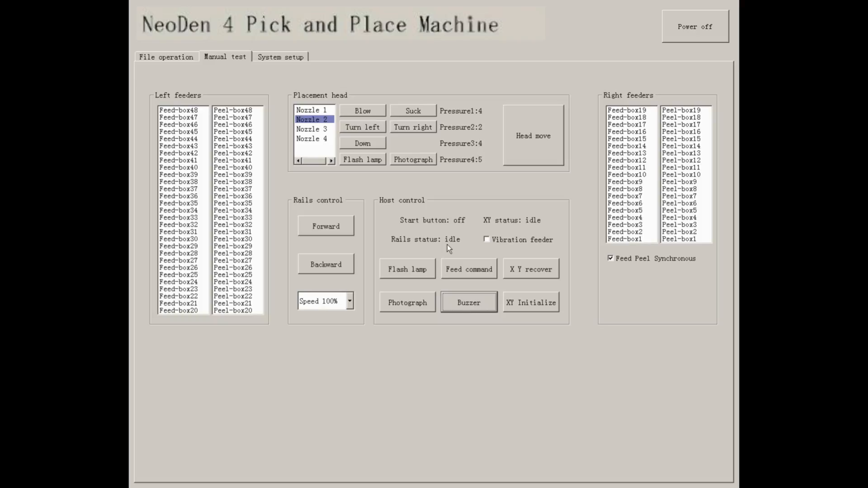
# Toggle the Vibration feeder on and off, then select Feed-box1 under Right feeders
pyautogui.click(486, 240)
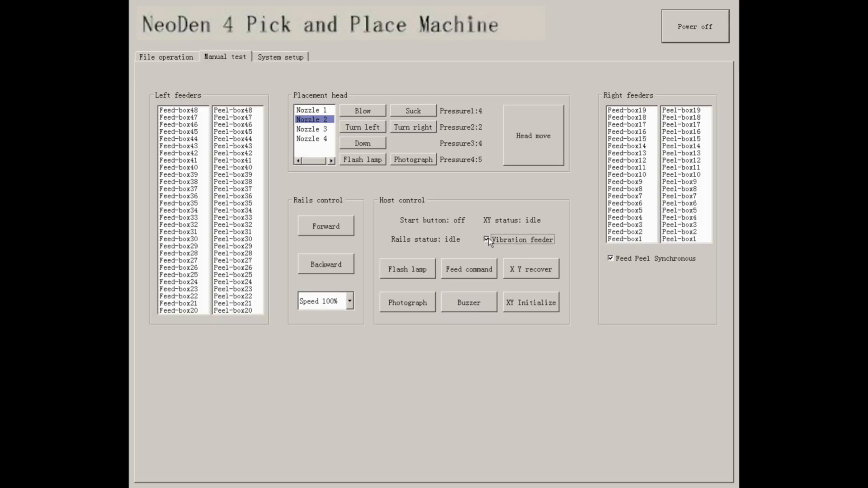
pyautogui.click(486, 239)
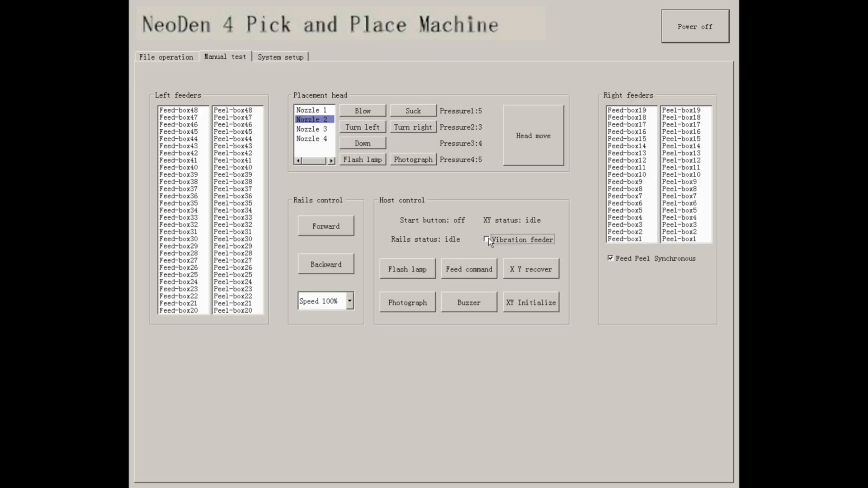
pyautogui.click(626, 239)
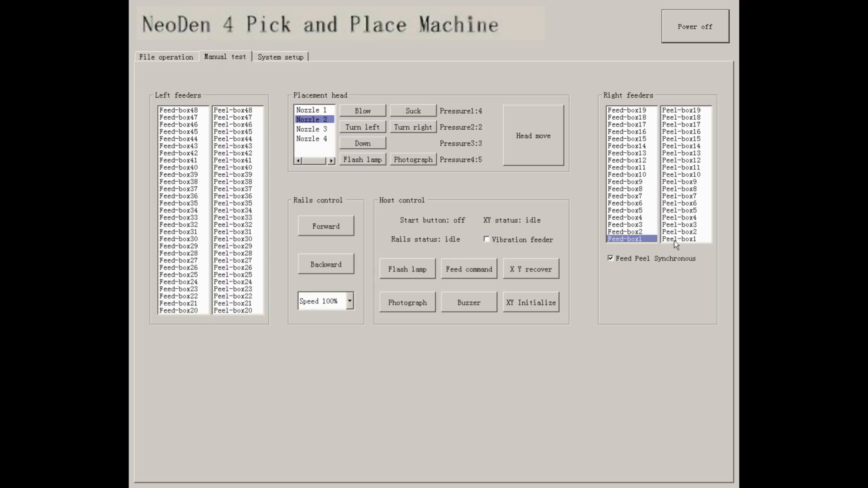
# Uncheck Feed Peel Synchronous, pair Feed-box1 with Peel-box2, and show the System setup pages
pyautogui.click(679, 239)
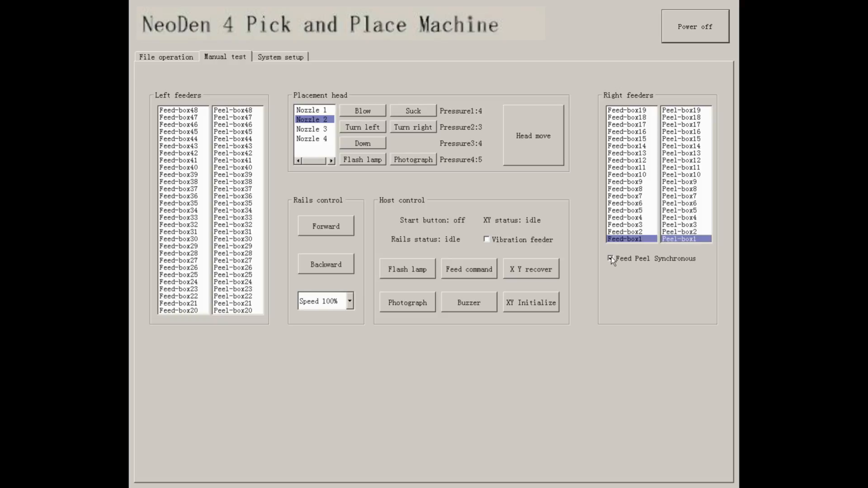
pyautogui.click(611, 258)
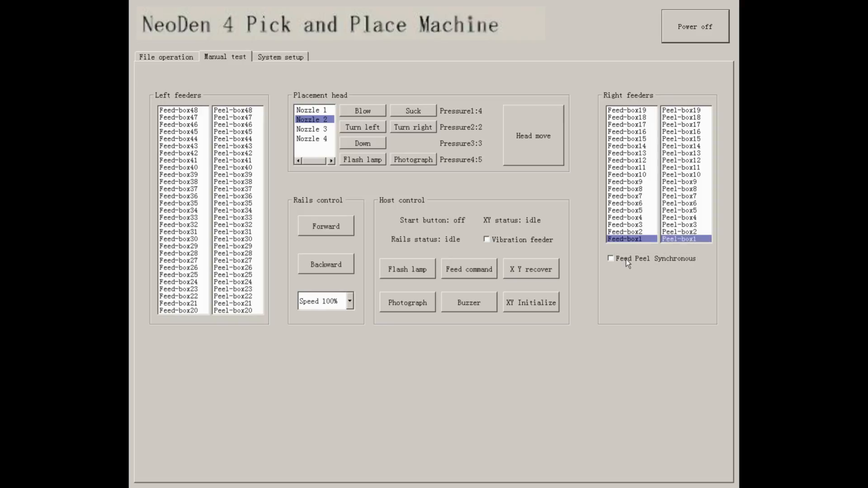
pyautogui.click(682, 232)
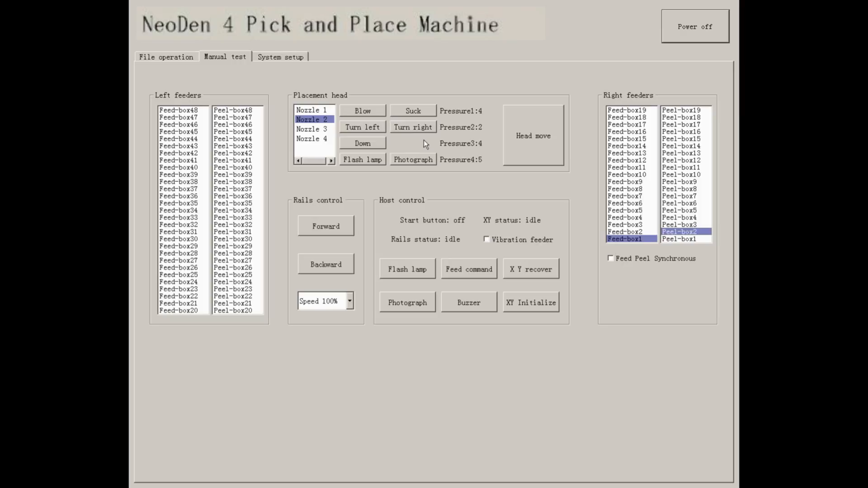
pyautogui.click(280, 57)
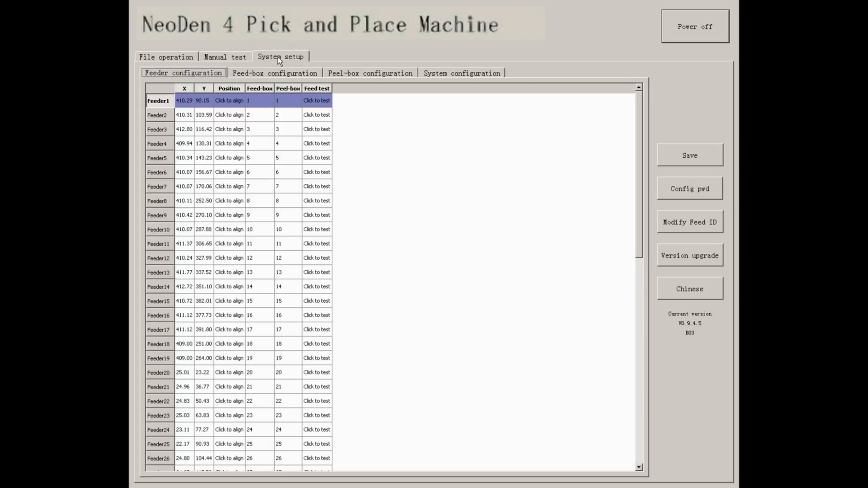
pyautogui.moveTo(203, 71)
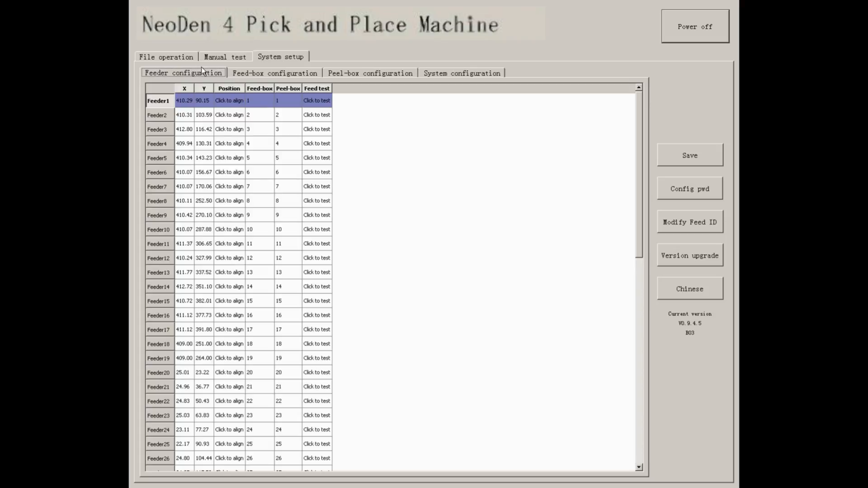
pyautogui.moveTo(243, 77)
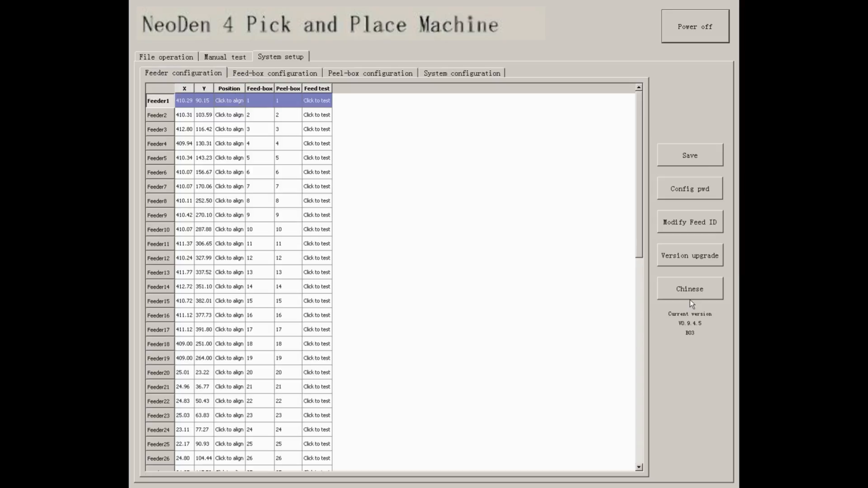
# Open Feeder1's camera alignment view, centred on the 103 resistor at 410.25, 90.15
pyautogui.click(229, 101)
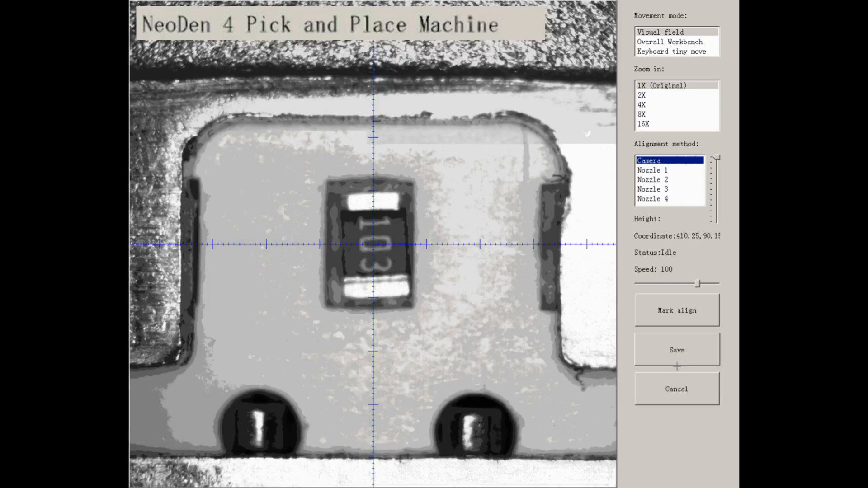
# Save Feeder1's aligned position as 410.25, 90.15 and show the Feed-box configuration table
pyautogui.click(676, 388)
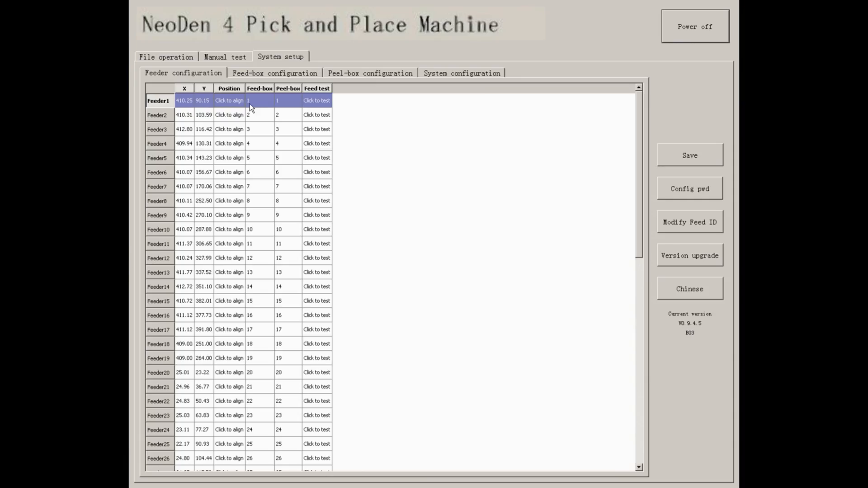
pyautogui.click(258, 100)
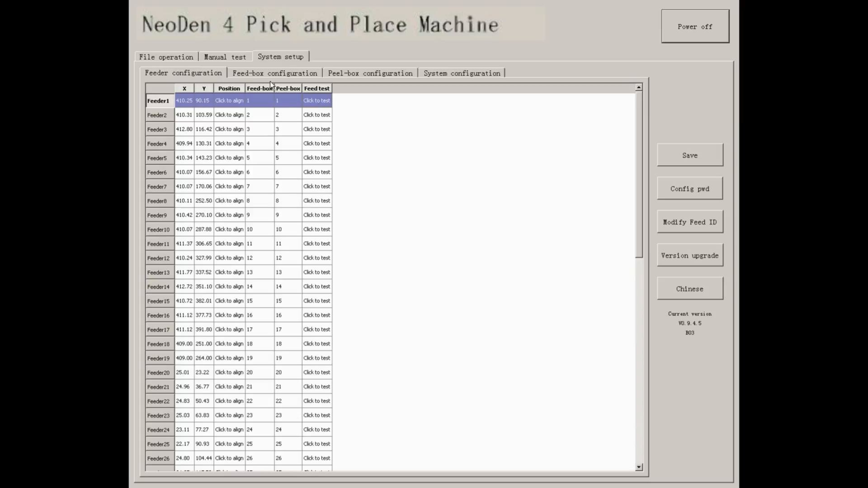
pyautogui.click(274, 72)
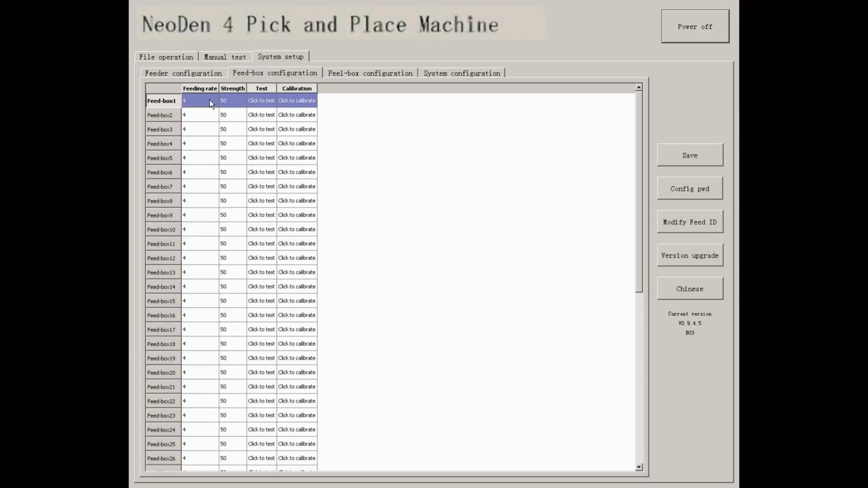
# Test and calibrate Feed-box1, ending on the Peel-box table with Peel-box1 at rate 16, strength 80
pyautogui.click(214, 101)
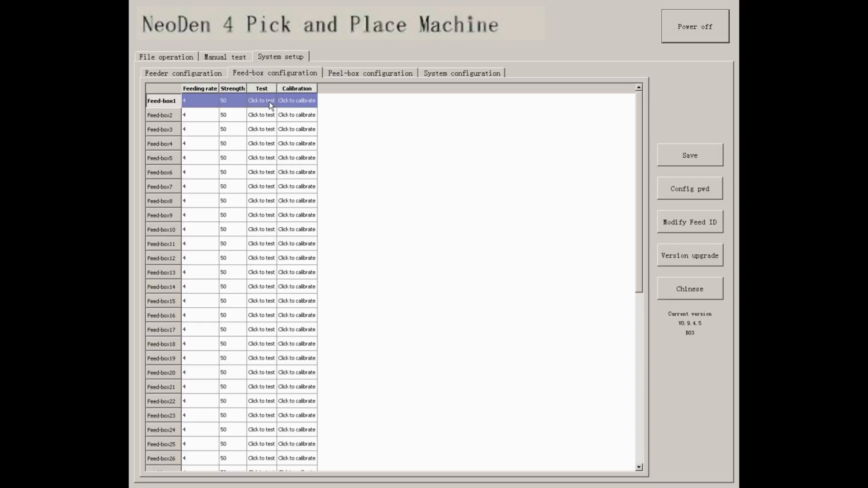
pyautogui.moveTo(312, 102)
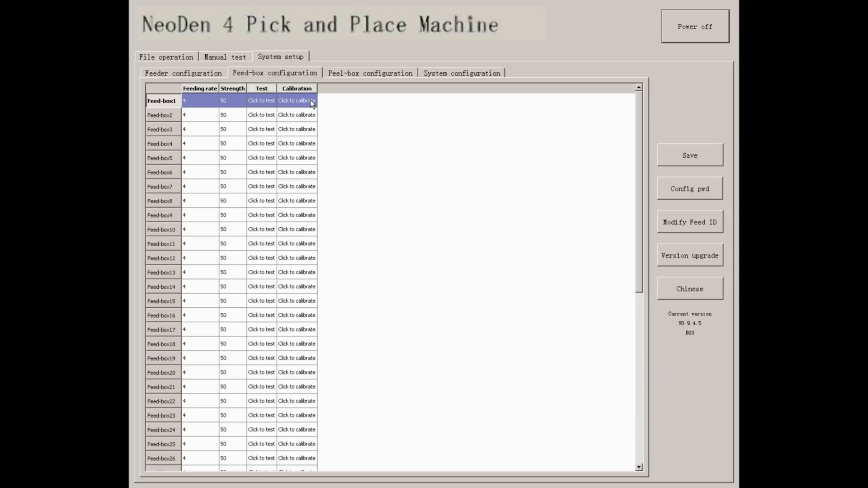
pyautogui.moveTo(307, 106)
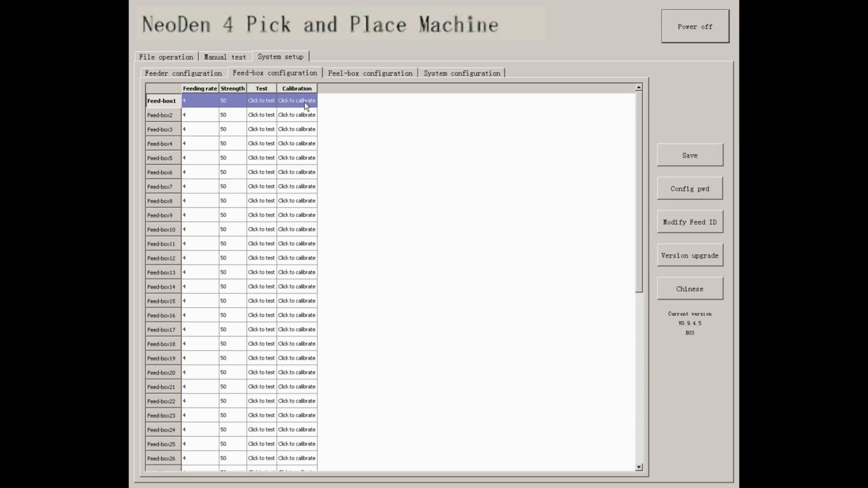
pyautogui.click(370, 72)
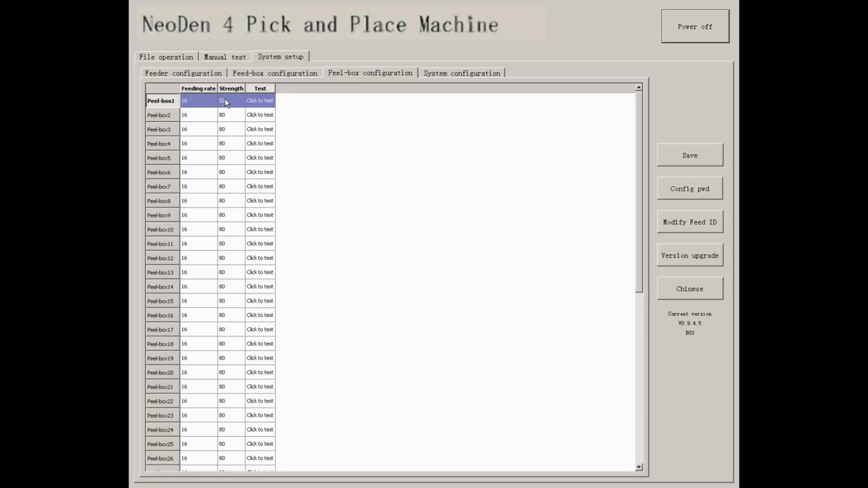
pyautogui.moveTo(205, 106)
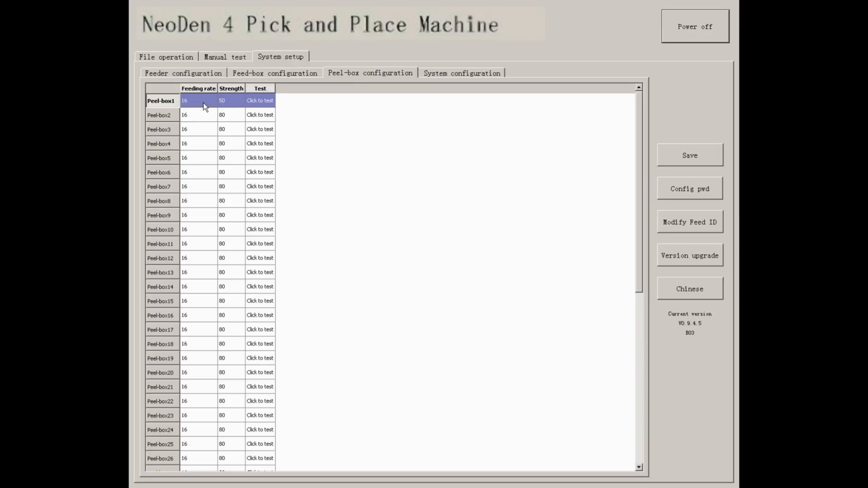
pyautogui.moveTo(196, 106)
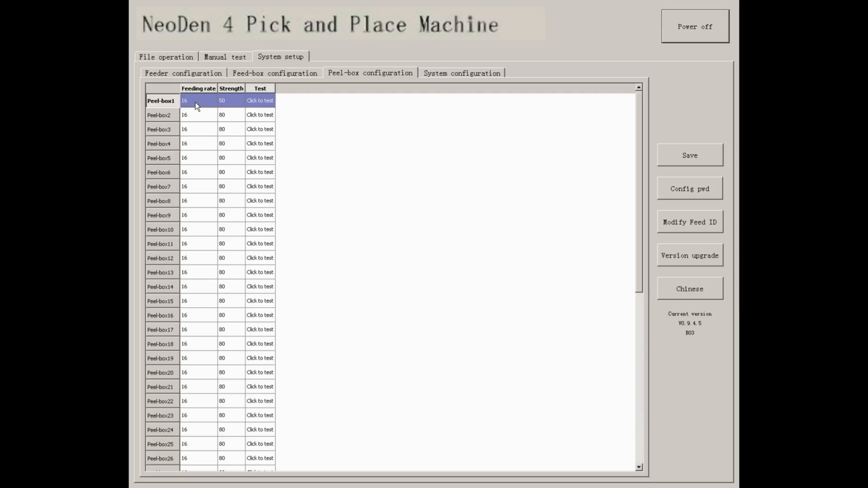
# Switch to the feed-box table, then to the Peel-box configuration table
pyautogui.click(274, 72)
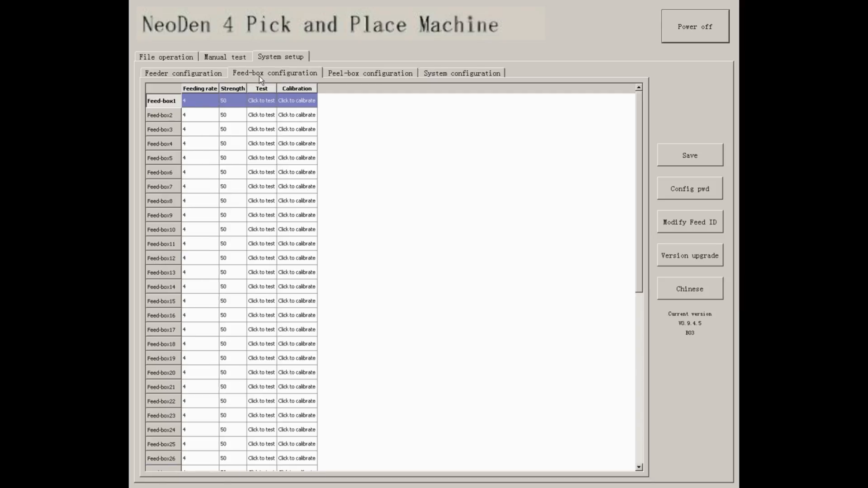
pyautogui.click(370, 72)
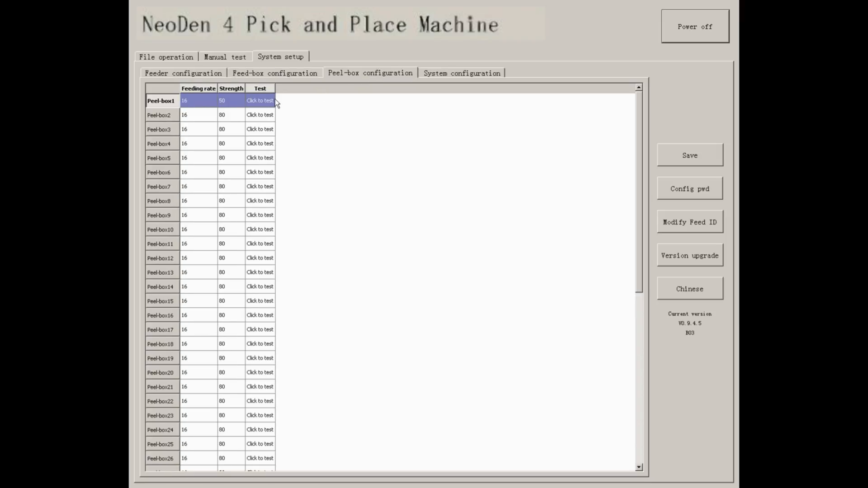
pyautogui.moveTo(446, 76)
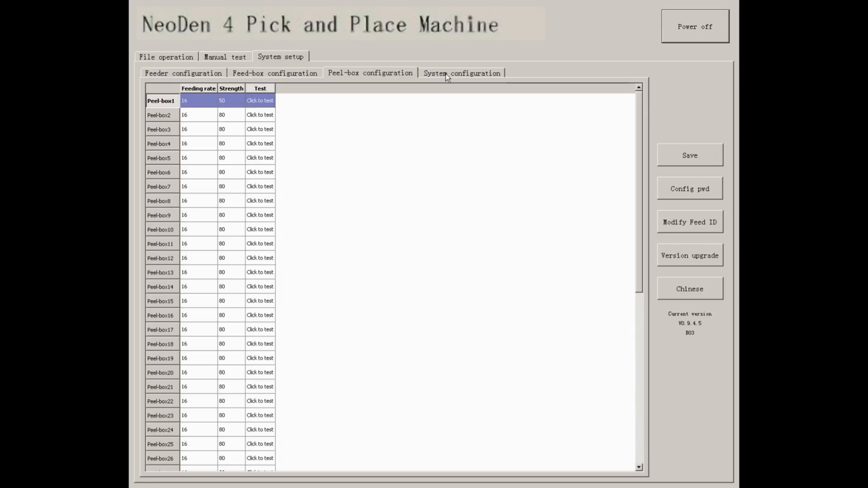
# Show the System configuration tab with placement speed, vibration feeder and nozzle alignment values
pyautogui.click(461, 72)
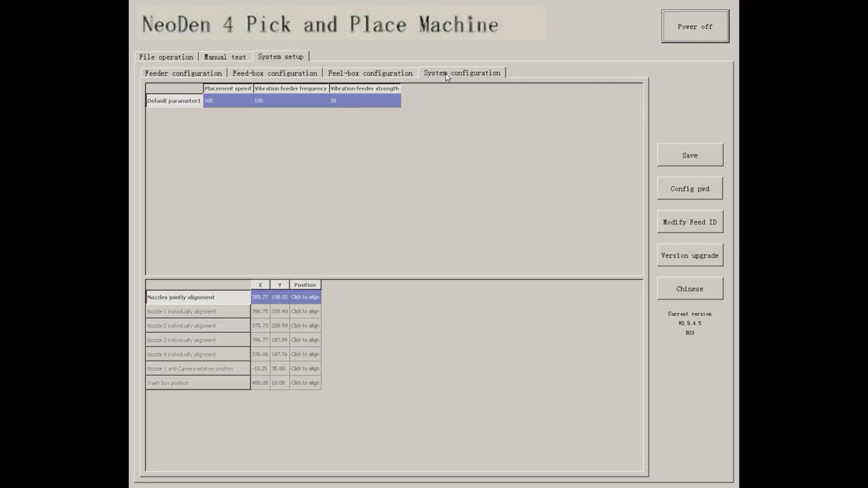
pyautogui.moveTo(439, 102)
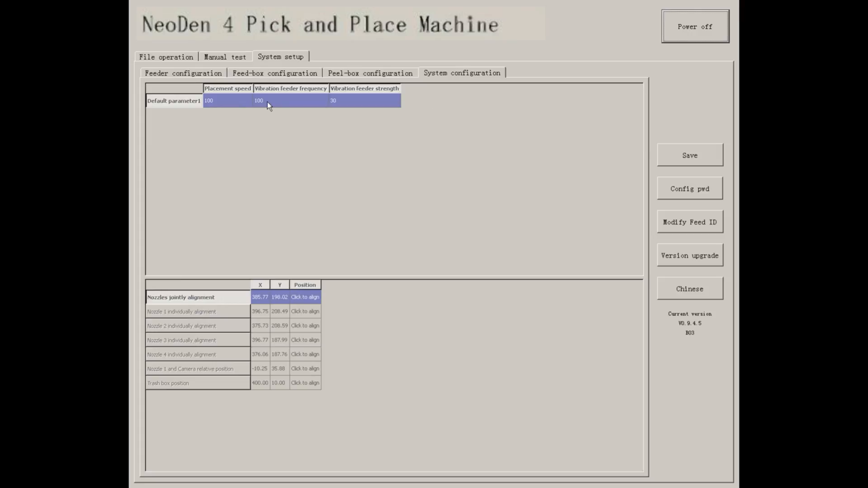
pyautogui.moveTo(359, 103)
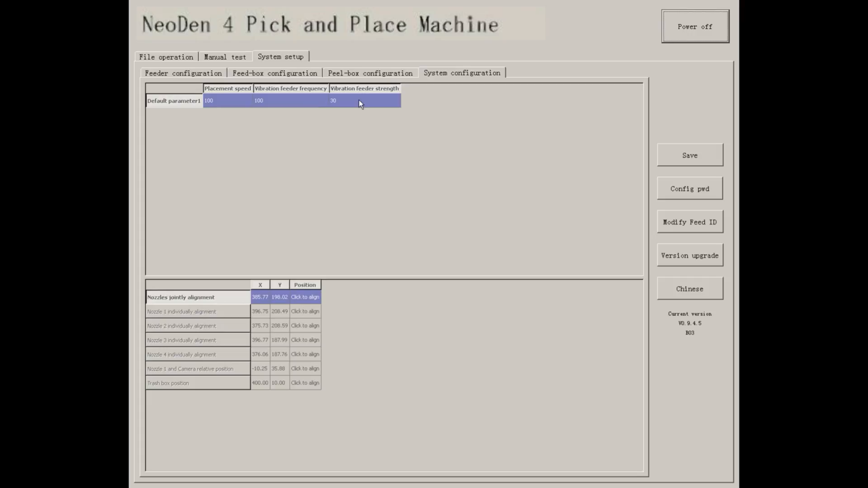
pyautogui.moveTo(384, 249)
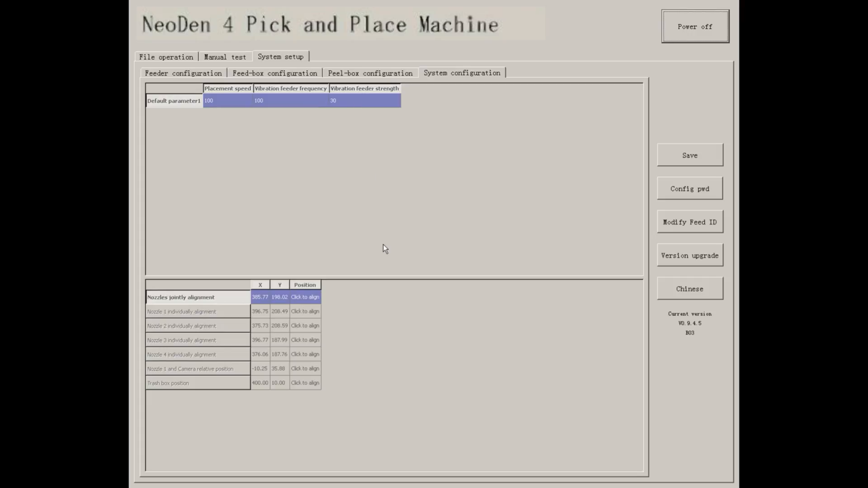
pyautogui.moveTo(271, 338)
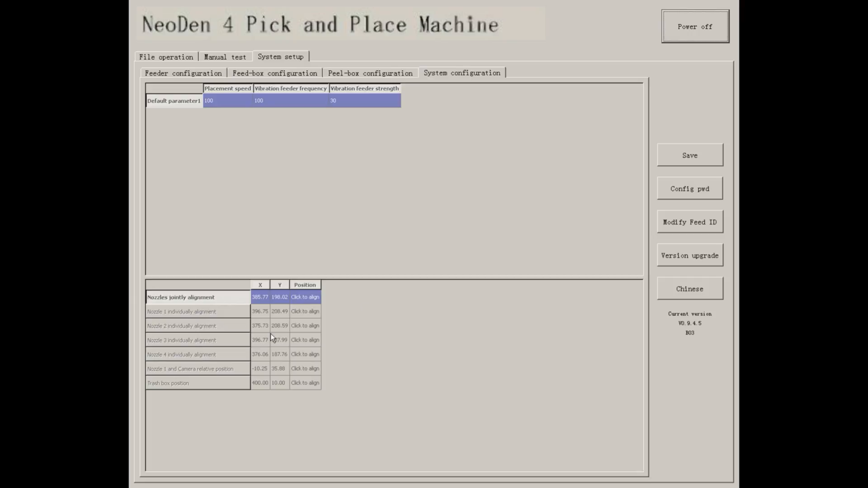
pyautogui.moveTo(272, 337)
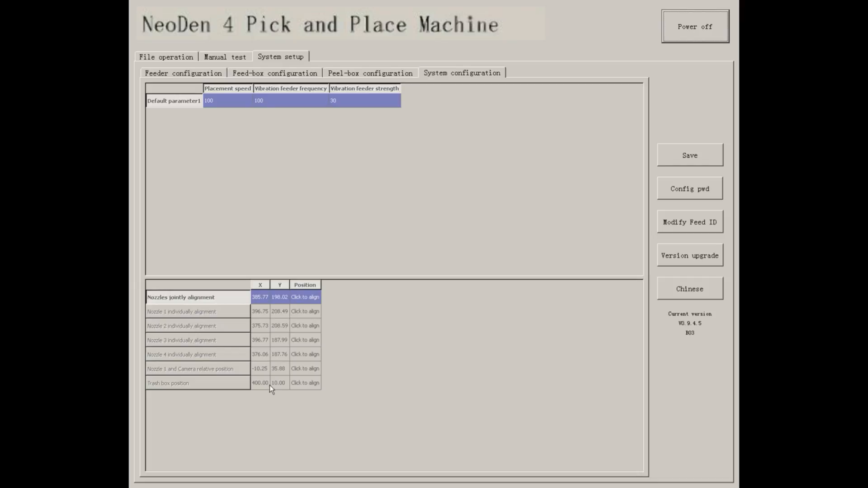
pyautogui.moveTo(399, 232)
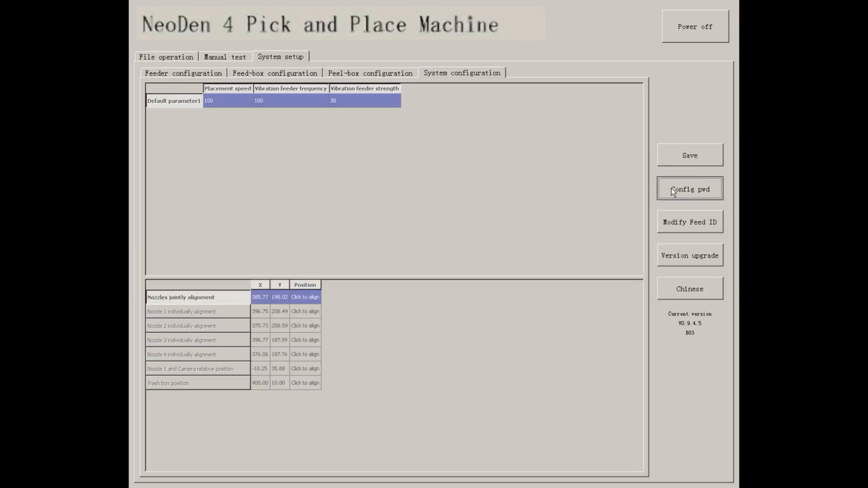
pyautogui.click(688, 189)
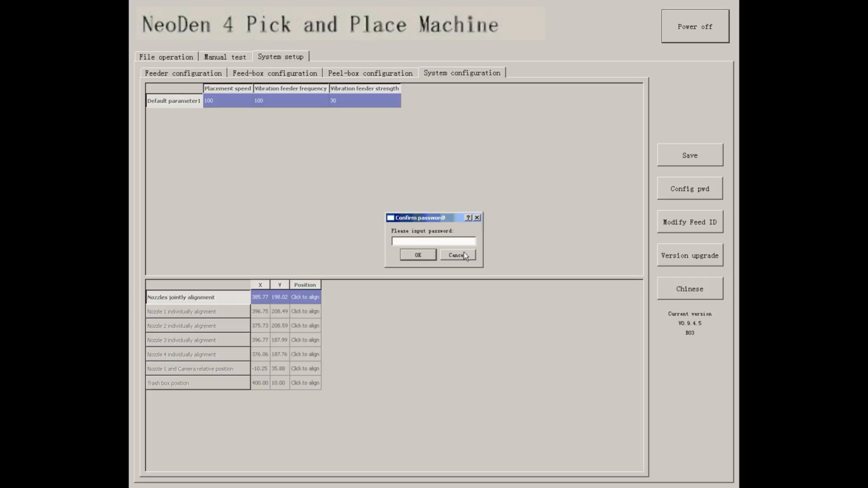
pyautogui.click(456, 255)
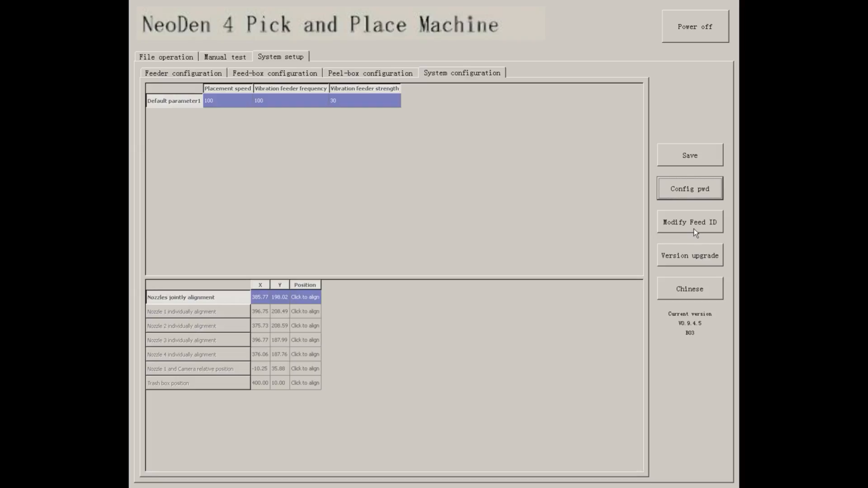
# Rename Feed-box50 to Feed-box1 through the Modify Feed ID window
pyautogui.click(689, 222)
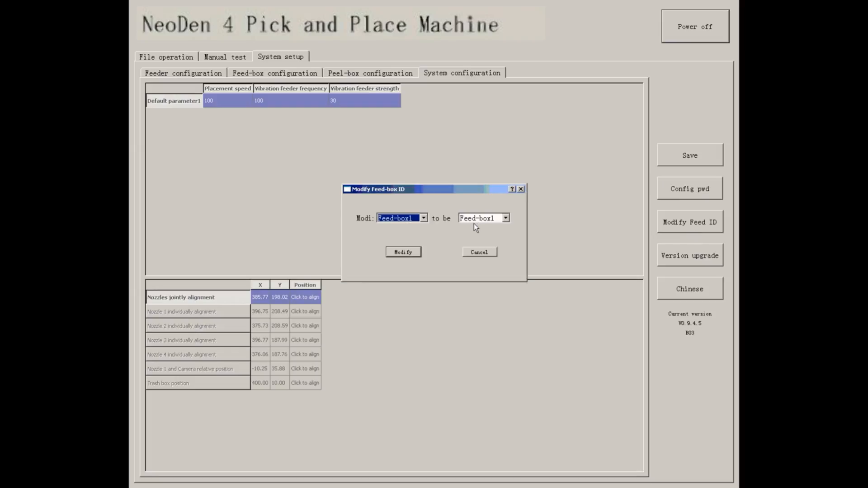
pyautogui.moveTo(432, 215)
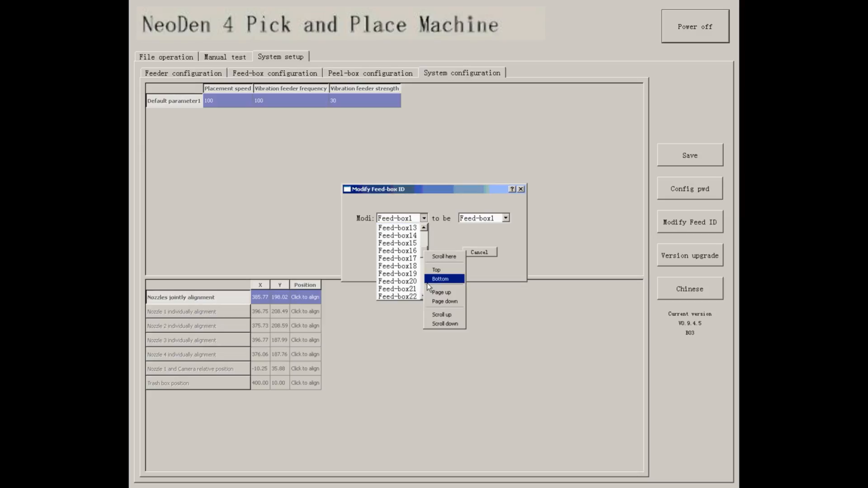
pyautogui.click(439, 278)
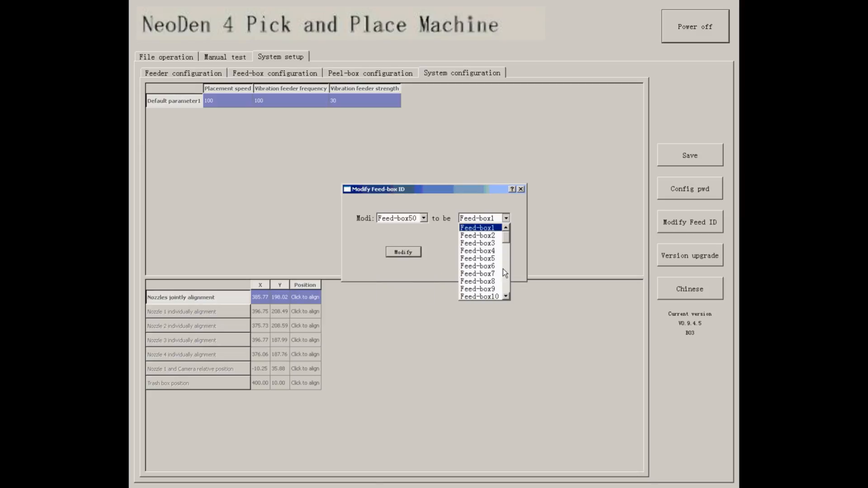
pyautogui.scroll(-3)
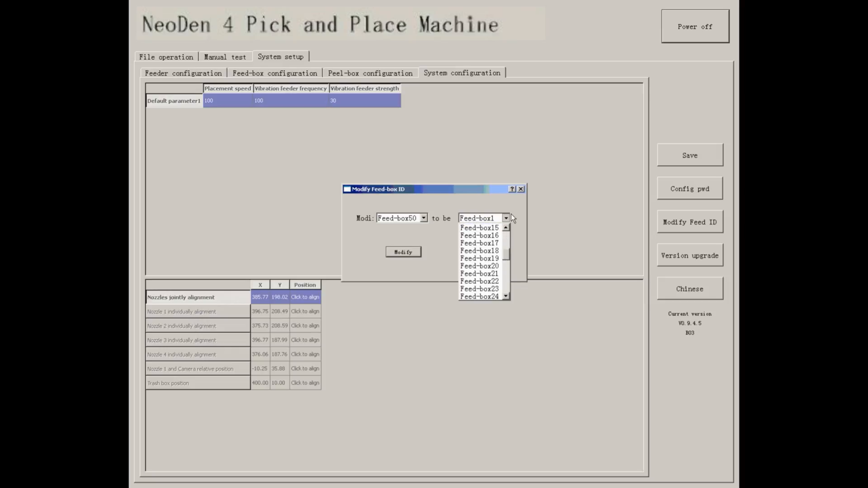
pyautogui.click(504, 217)
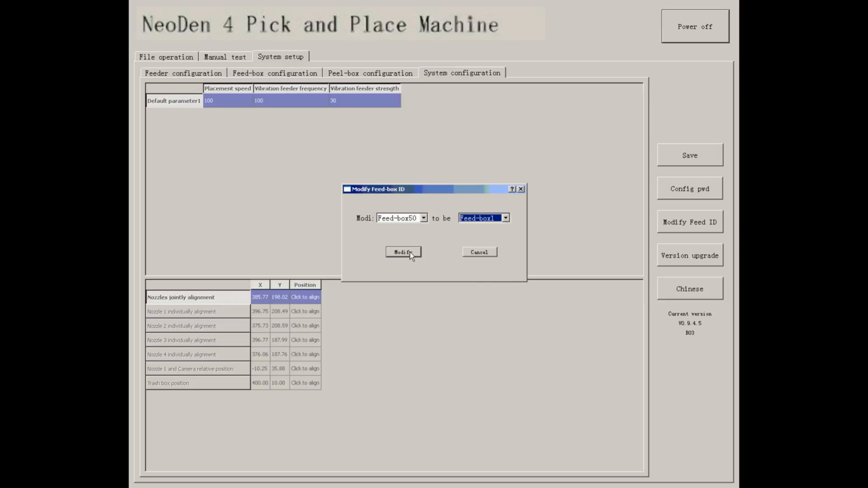
pyautogui.click(403, 252)
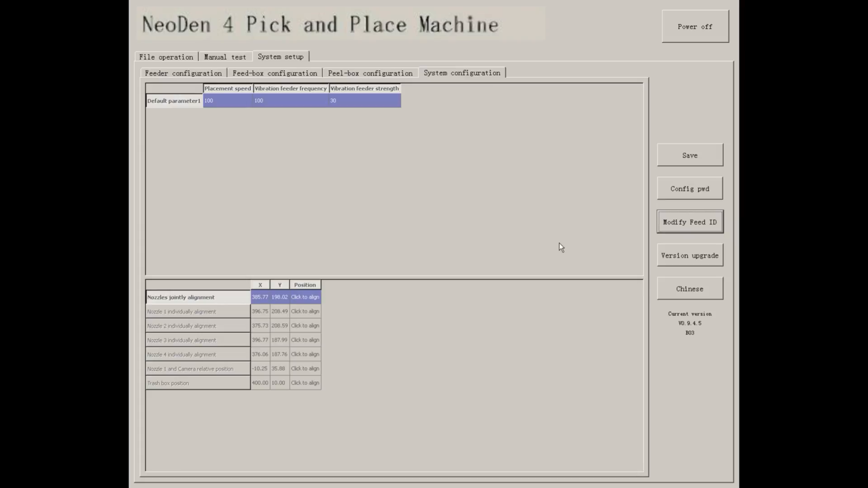
pyautogui.moveTo(685, 264)
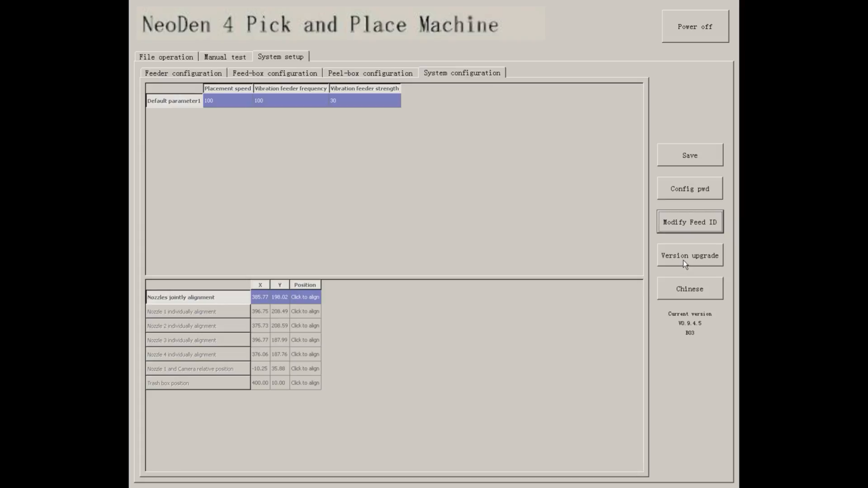
pyautogui.click(689, 255)
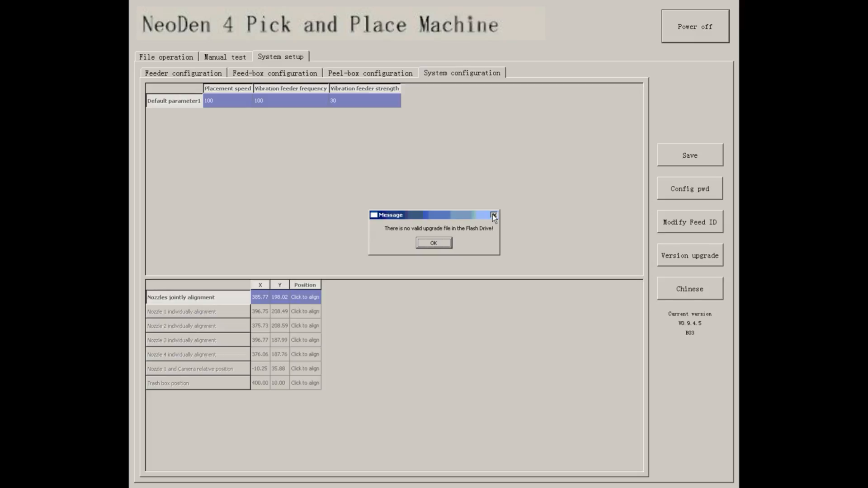
pyautogui.click(434, 242)
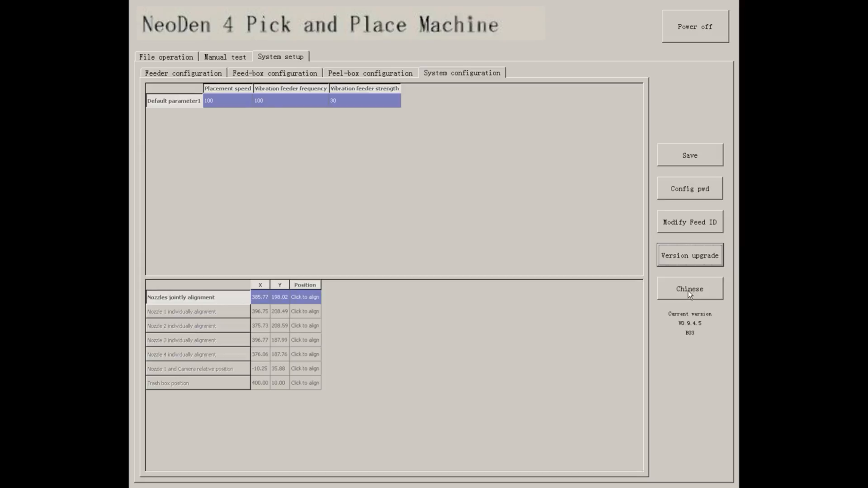
pyautogui.click(689, 288)
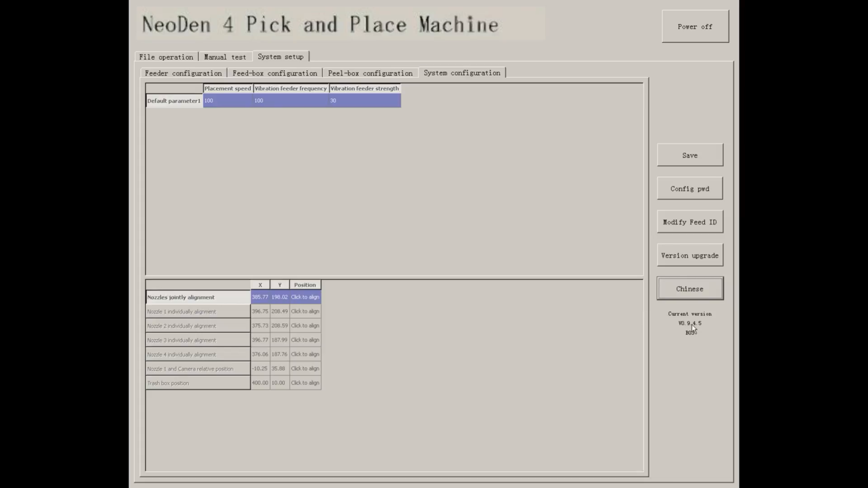
pyautogui.moveTo(693, 345)
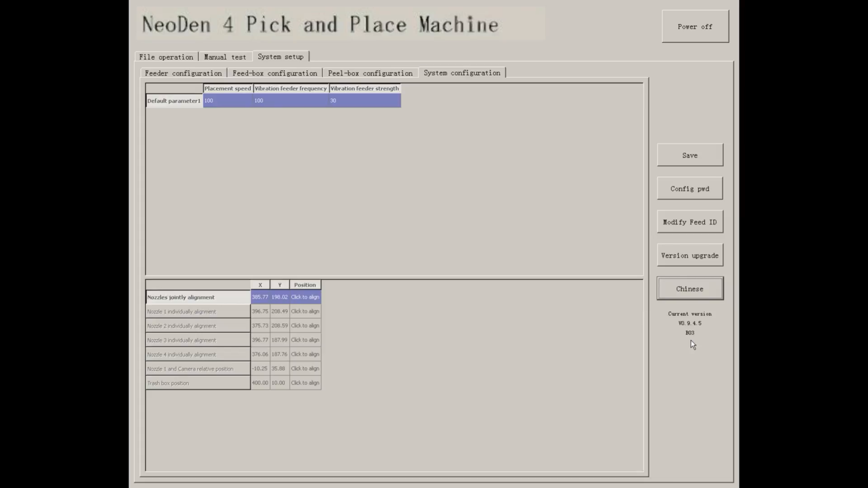